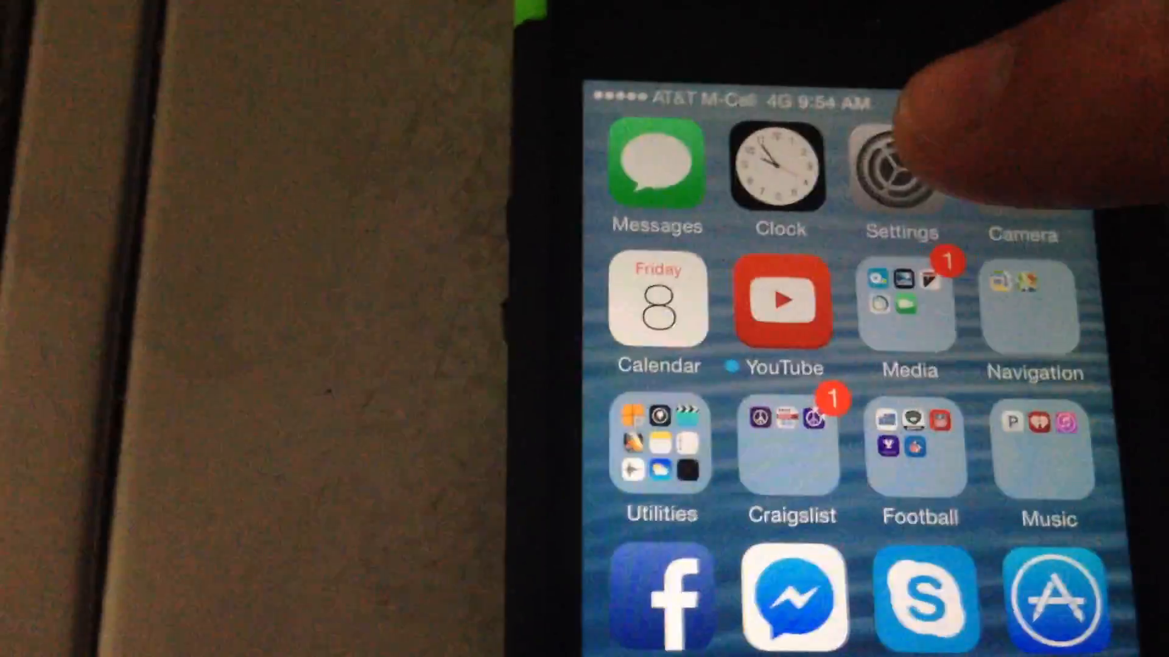
# Open Settings and scroll down toward the Privacy microphone app list.
pyautogui.click(903, 165)
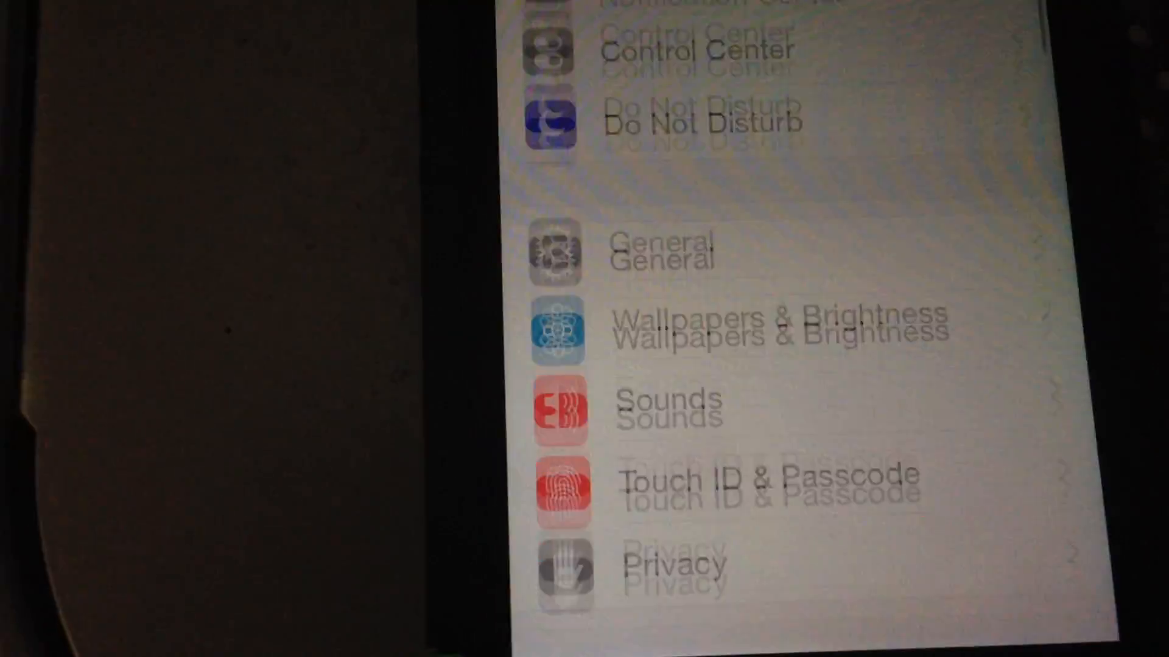
pyautogui.scroll(-3)
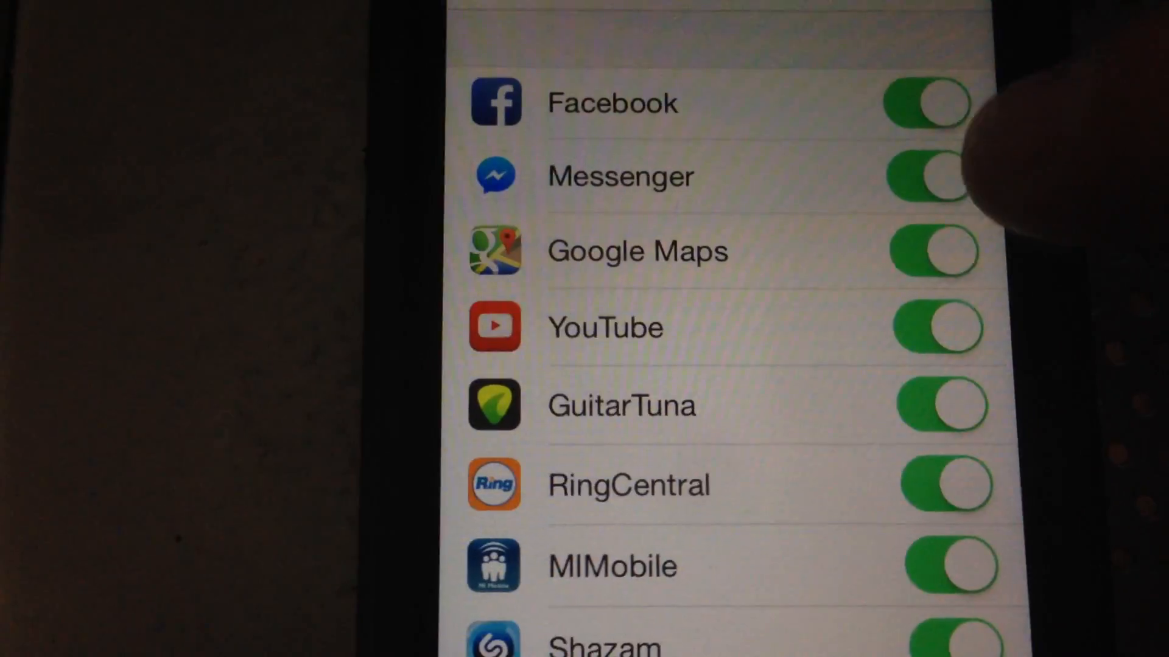
# Turn off Messenger's microphone access.
pyautogui.click(927, 199)
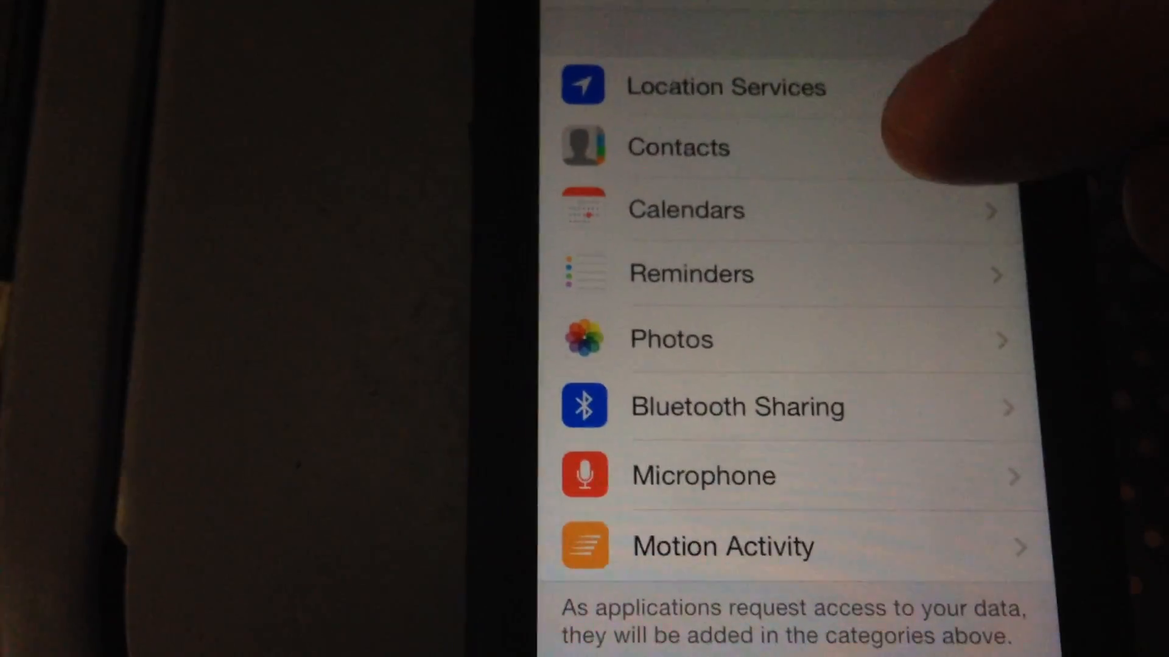
# Revoke Messenger's Contacts access under Privacy, then scroll the categories list.
pyautogui.click(677, 147)
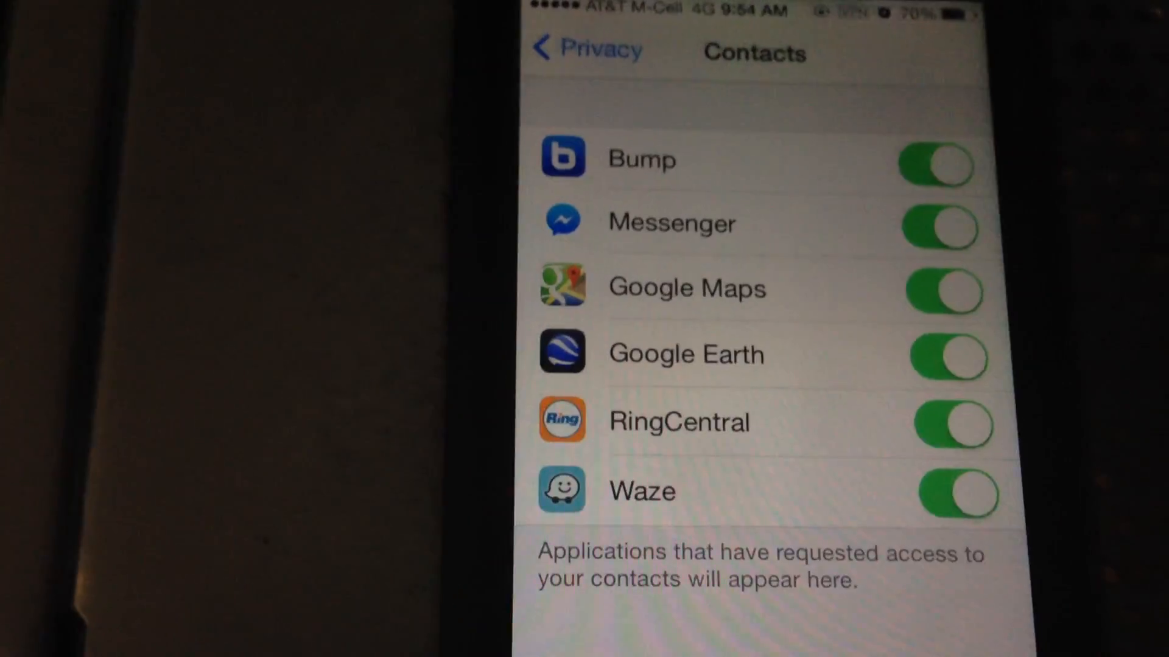
pyautogui.click(939, 223)
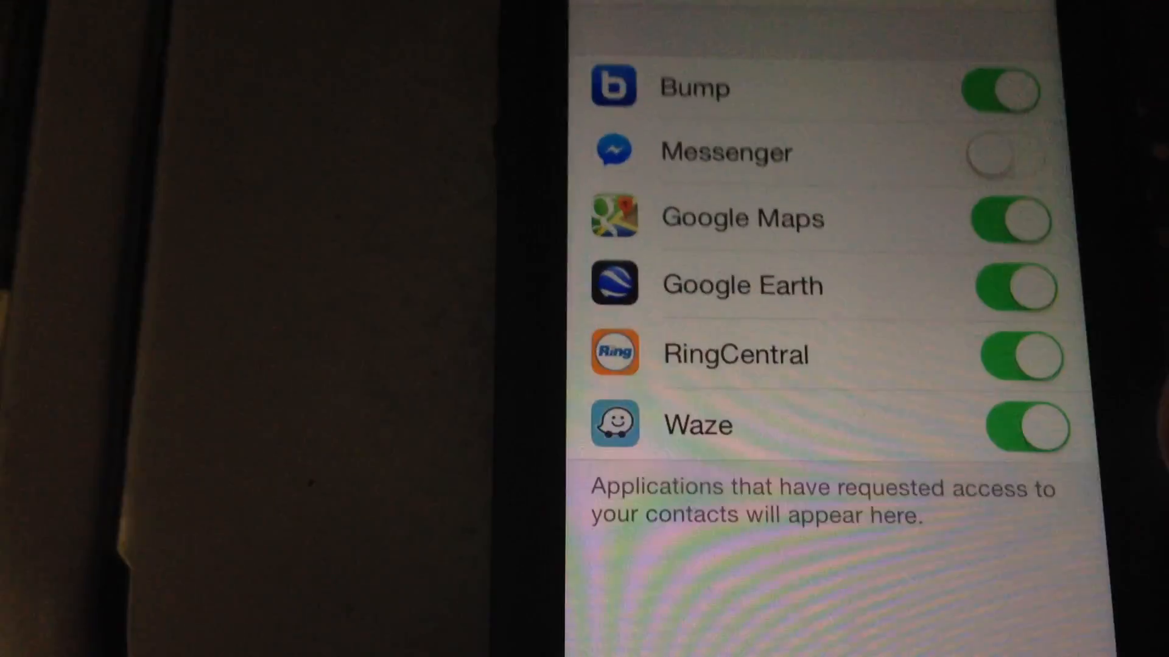
pyautogui.scroll(-3)
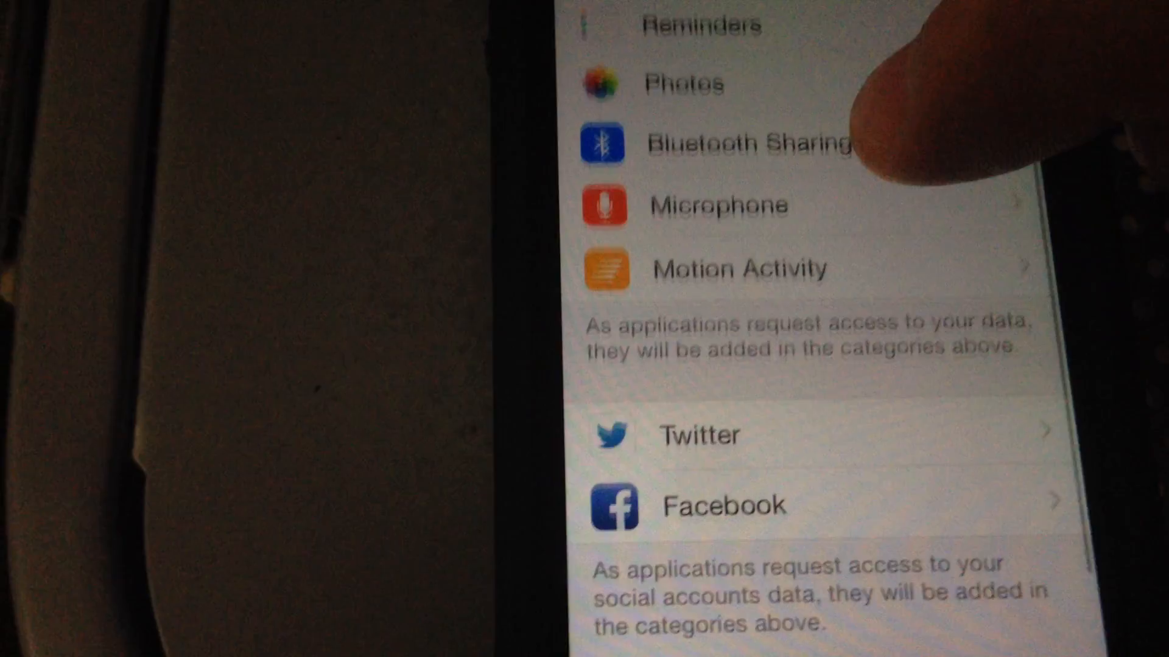
# Turn off Messenger's Photos access and leave the Photos list.
pyautogui.click(681, 82)
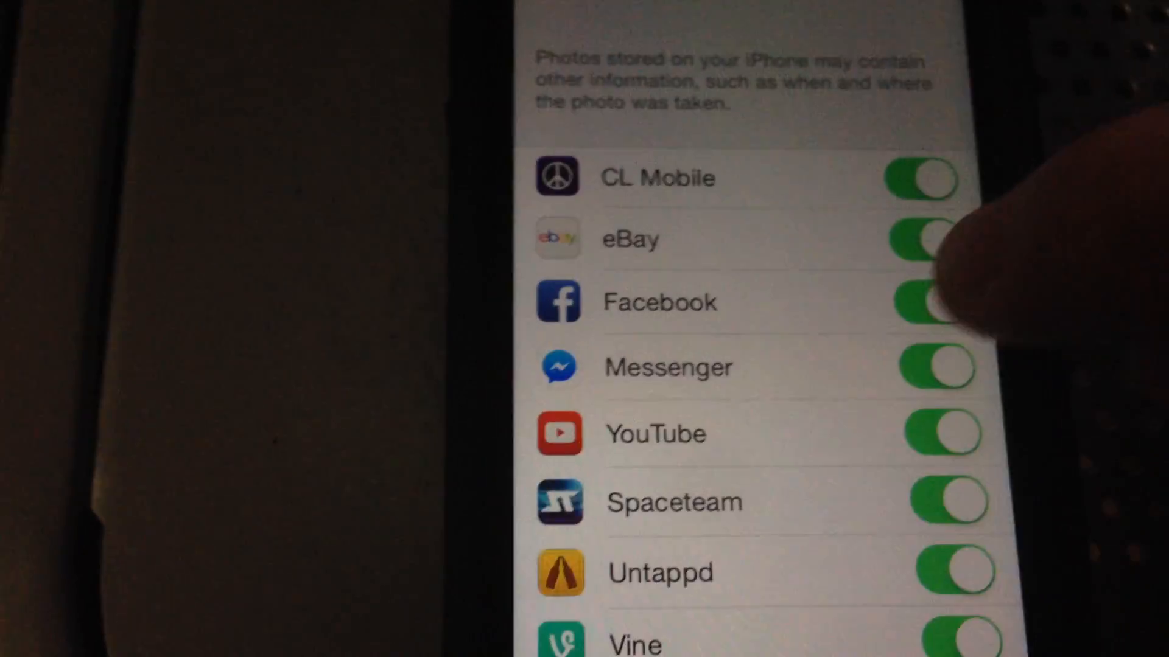
pyautogui.click(932, 359)
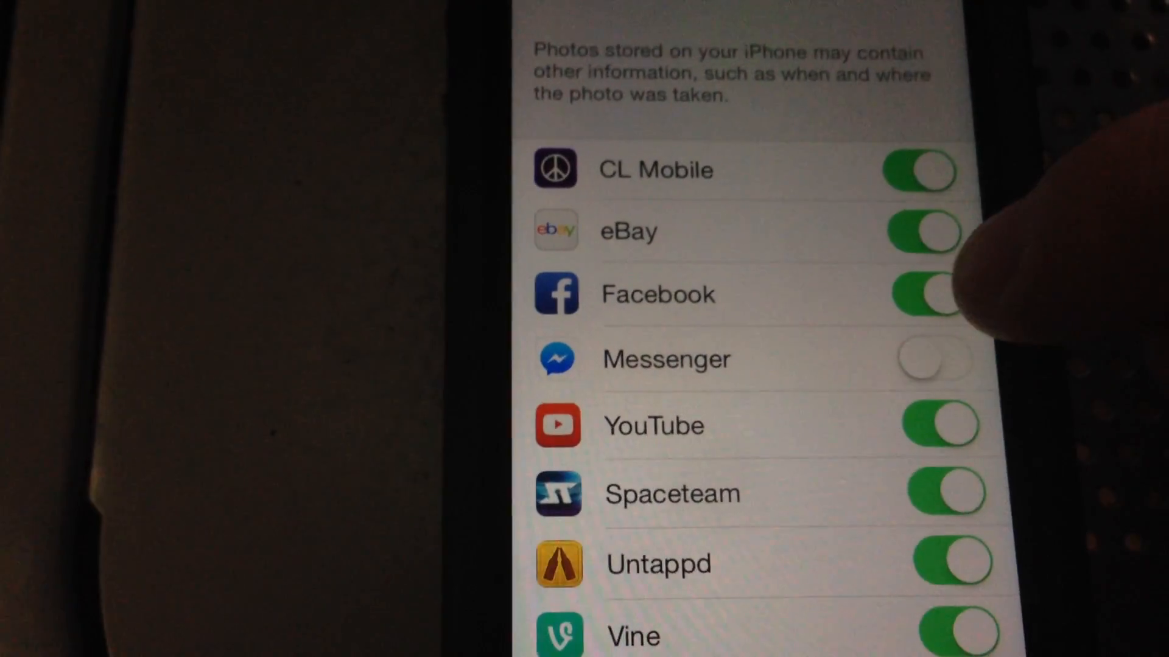
pyautogui.click(917, 294)
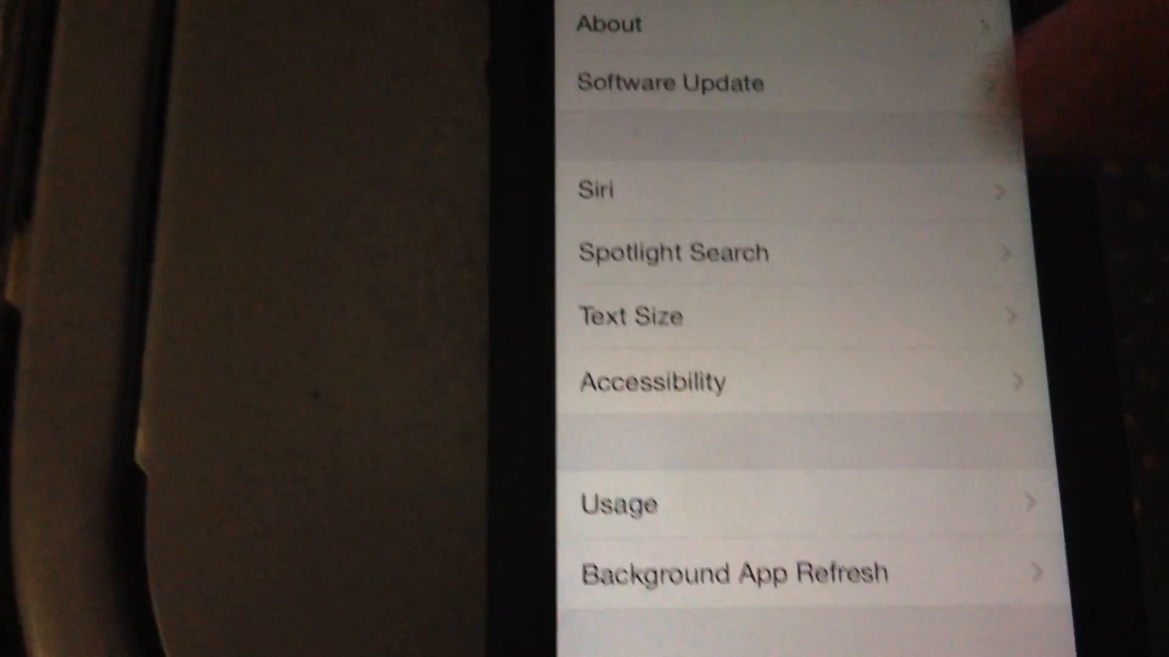
# Scroll through the Background App Refresh list showing Messenger off.
pyautogui.scroll(-3)
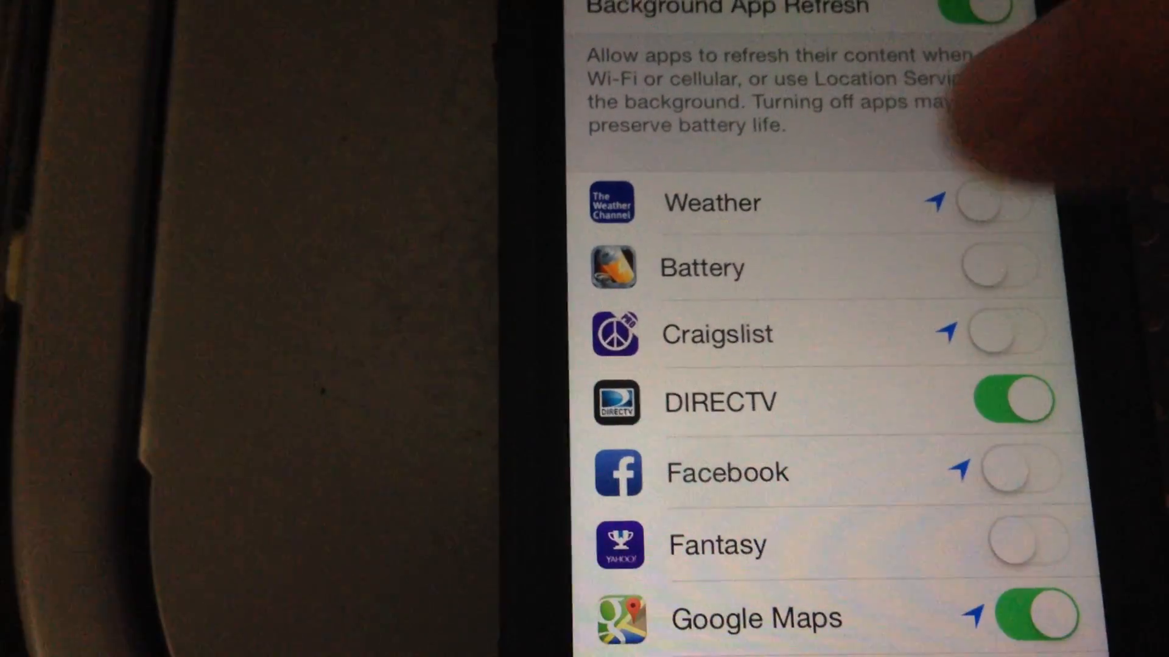
pyautogui.scroll(-3)
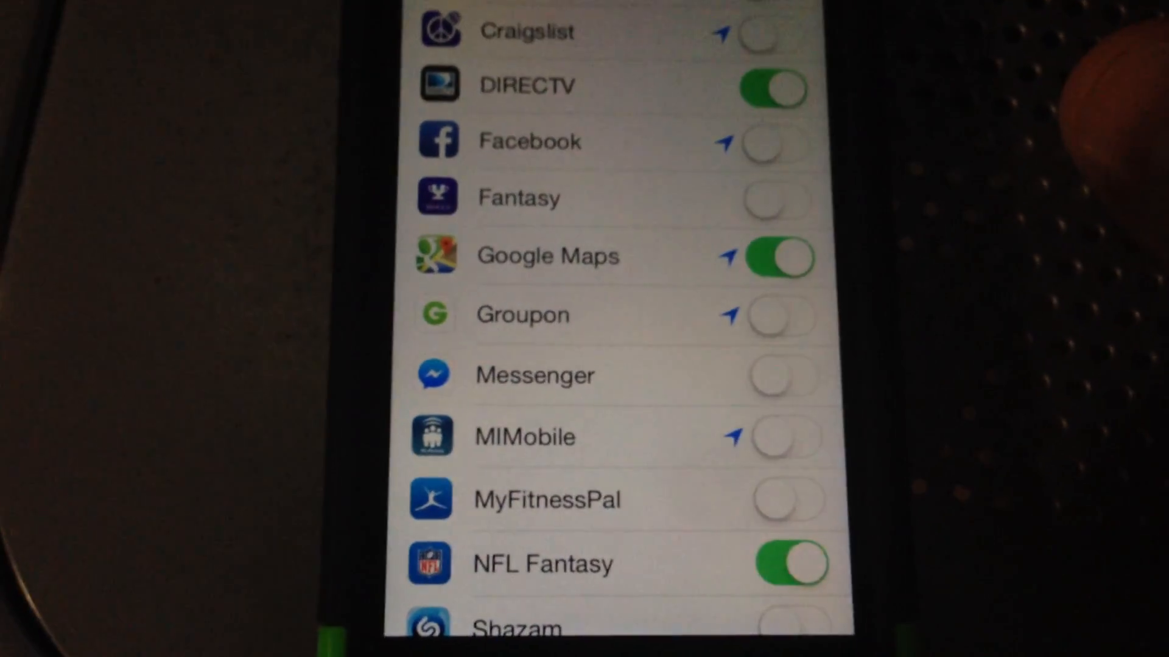
# Find DIRECTV in Background App Refresh and switch it off.
pyautogui.scroll(-3)
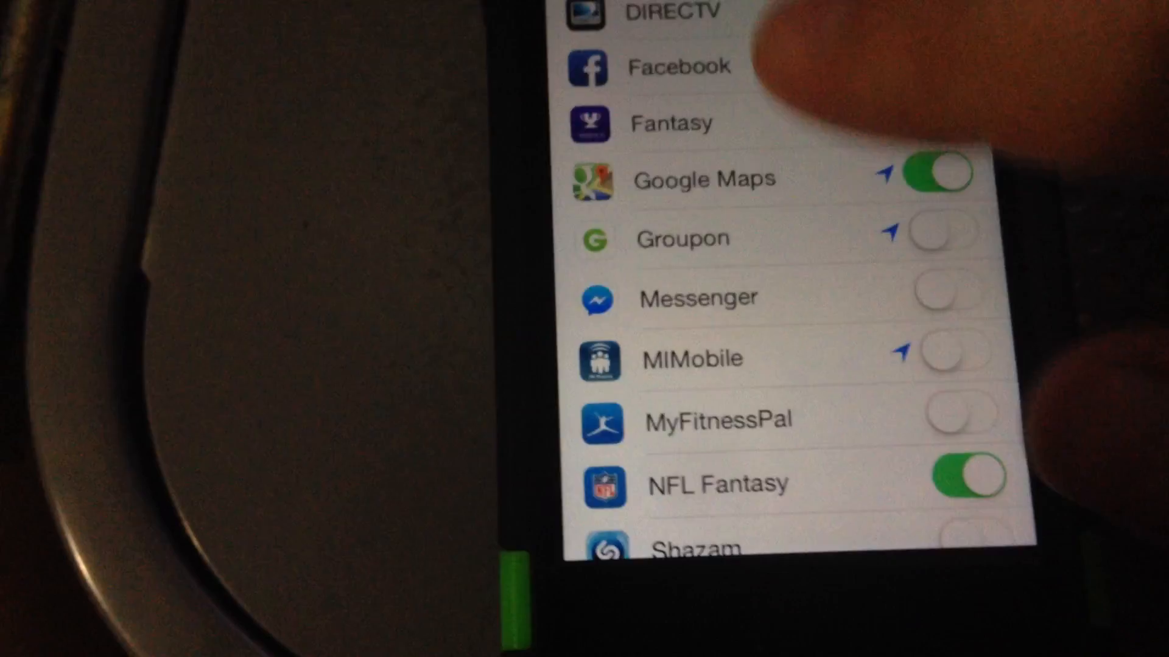
pyautogui.scroll(-3)
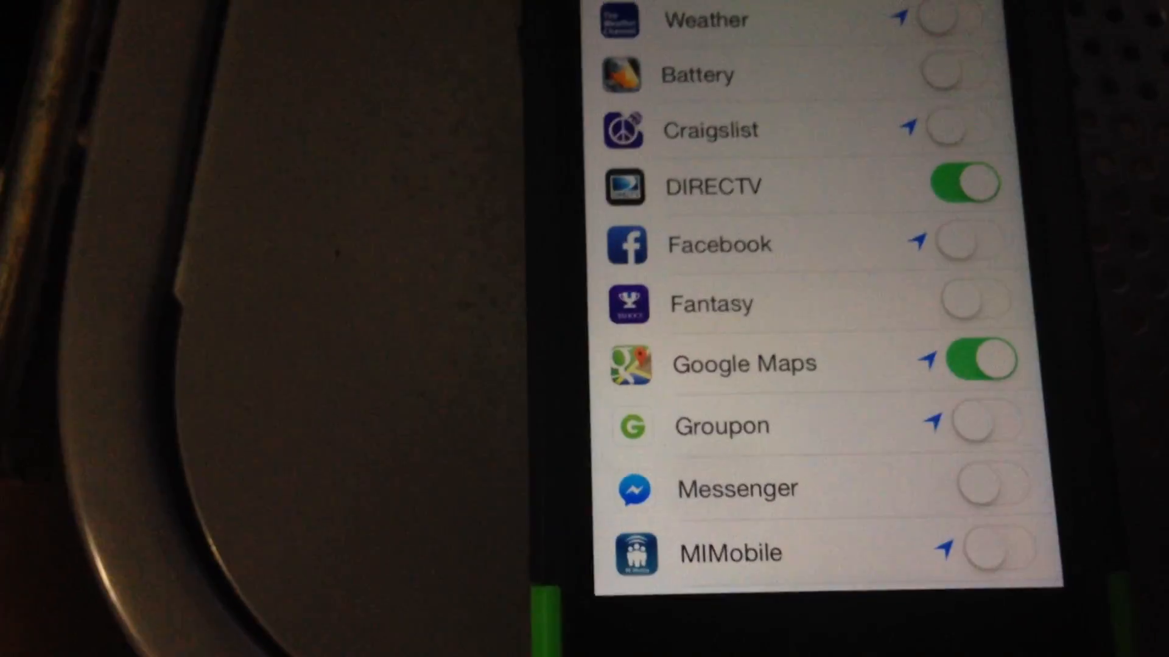
pyautogui.click(961, 185)
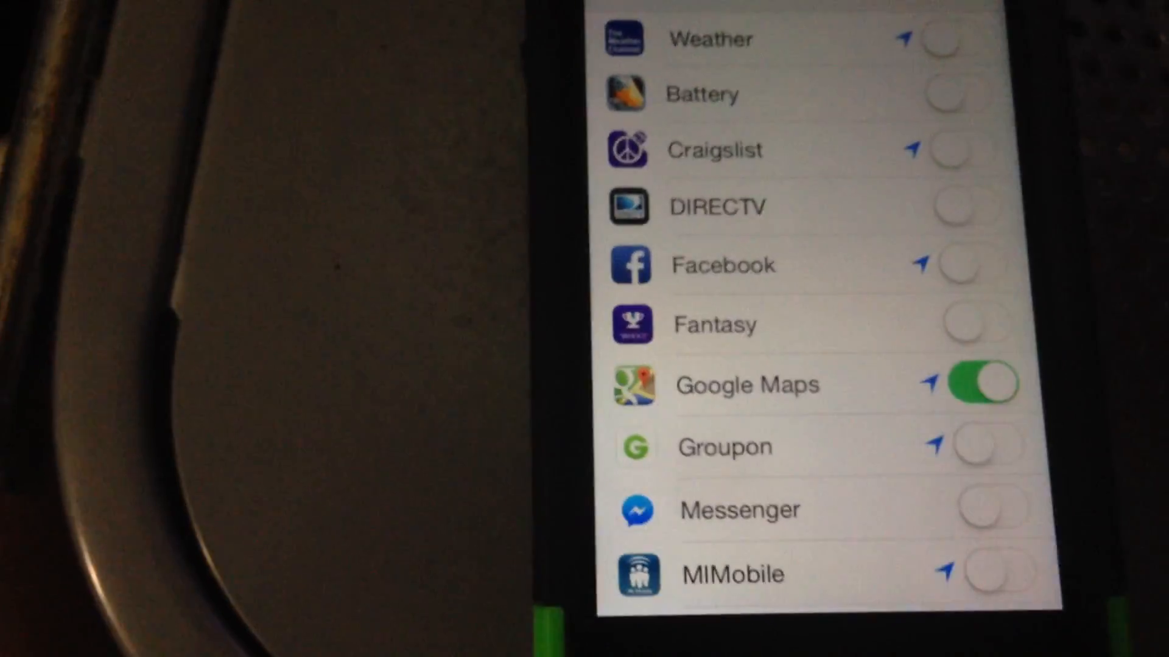